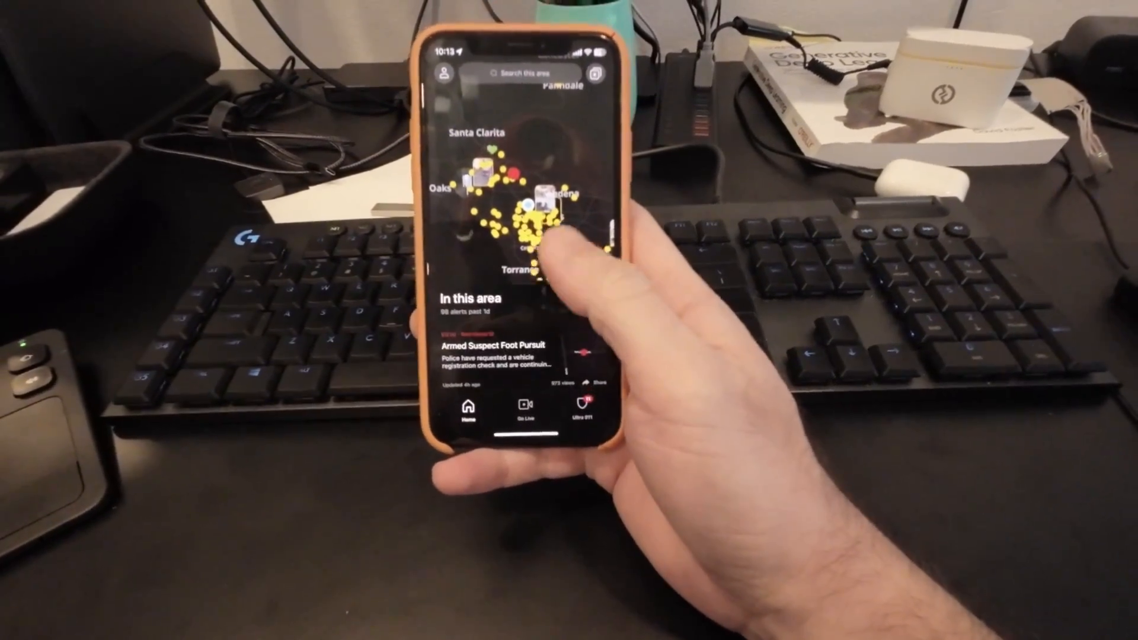
pyautogui.scroll(3)
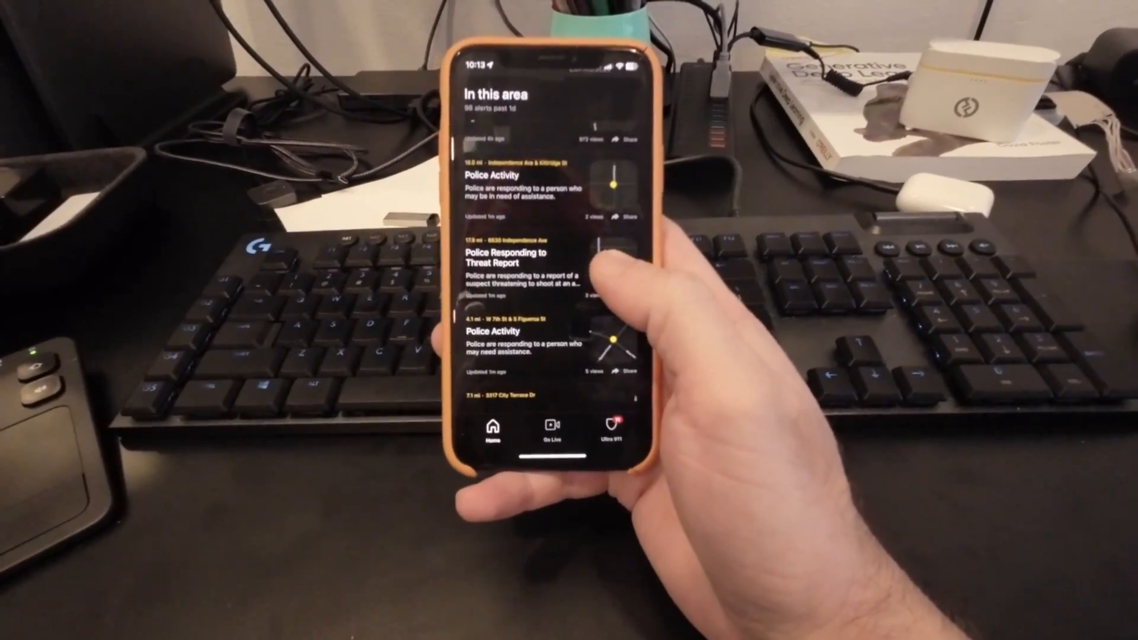
pyautogui.scroll(3)
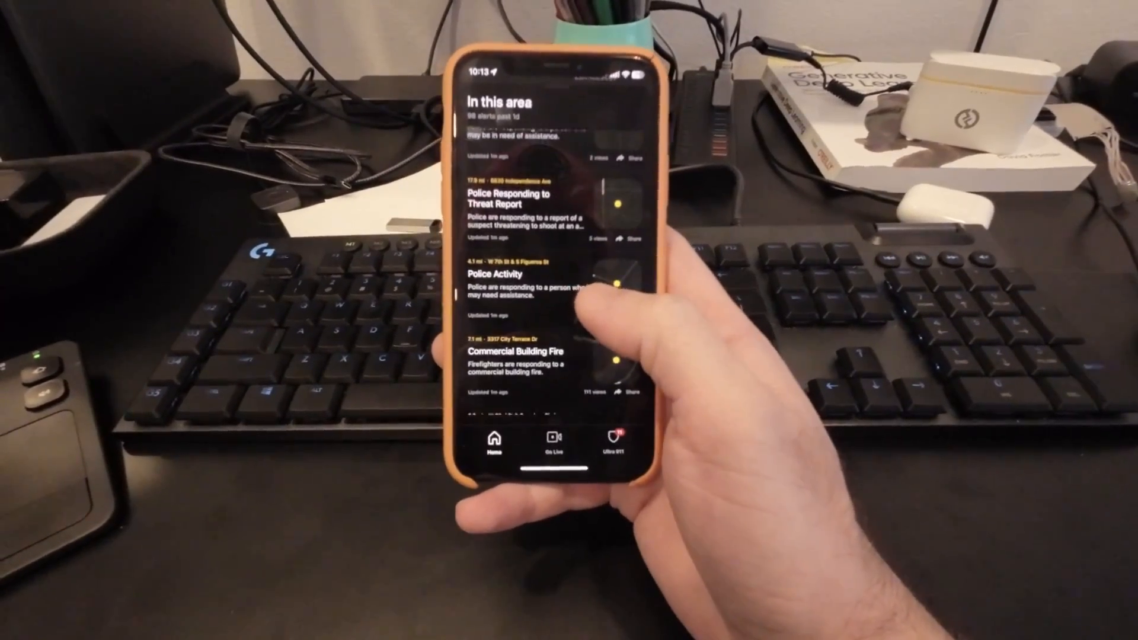